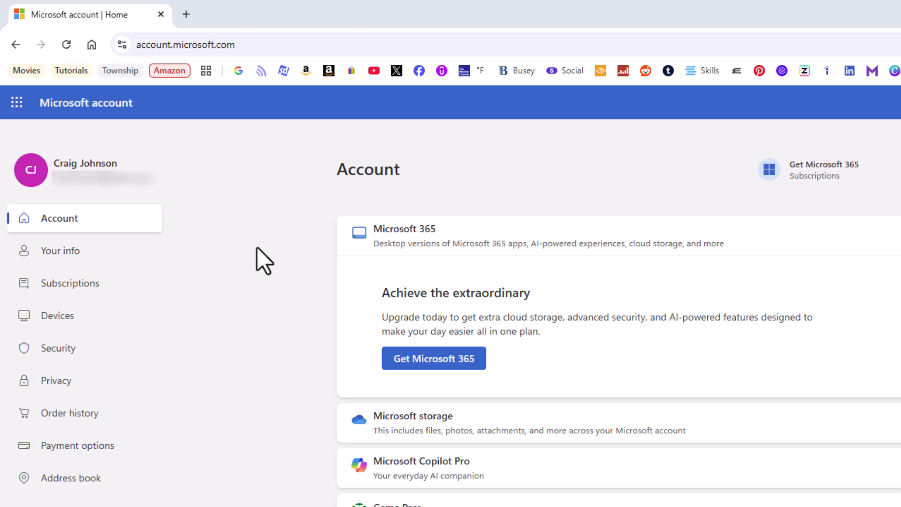
pyautogui.moveTo(131, 406)
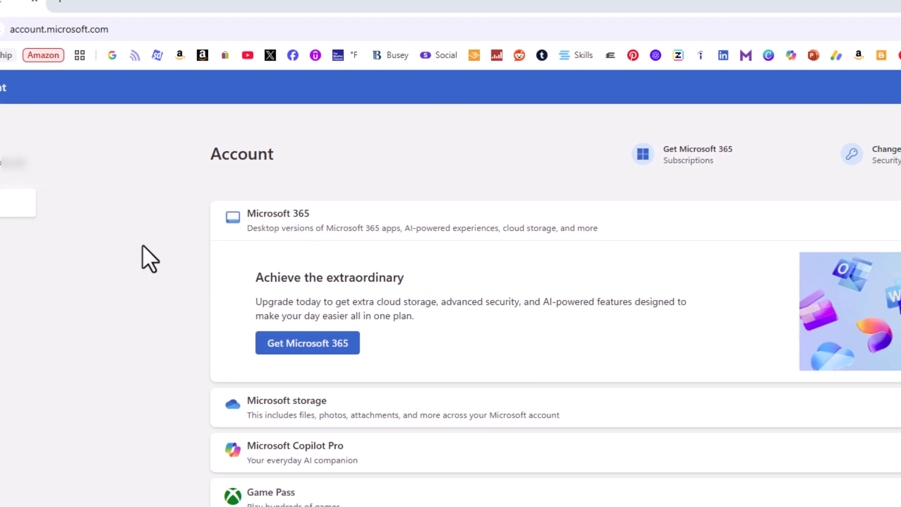
# - Expand the Security card to show password, sign-in activity and security options
pyautogui.scroll(-3)
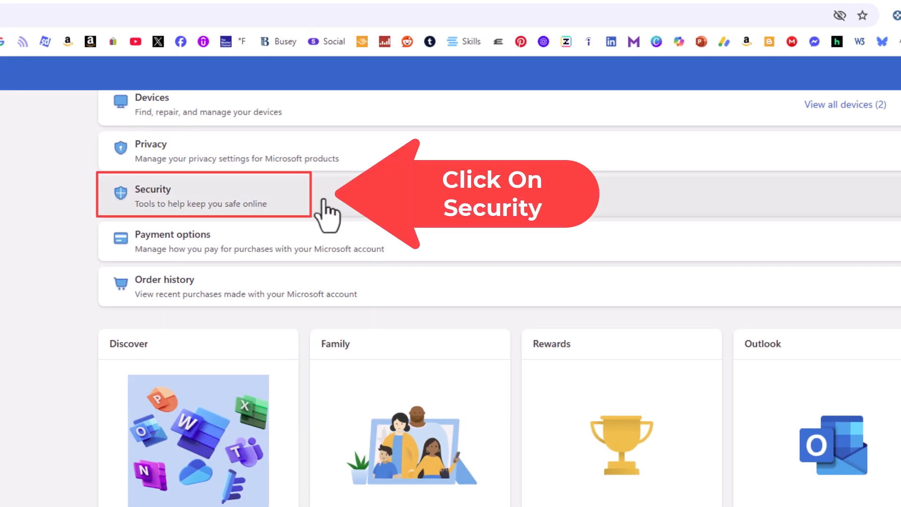
pyautogui.click(204, 196)
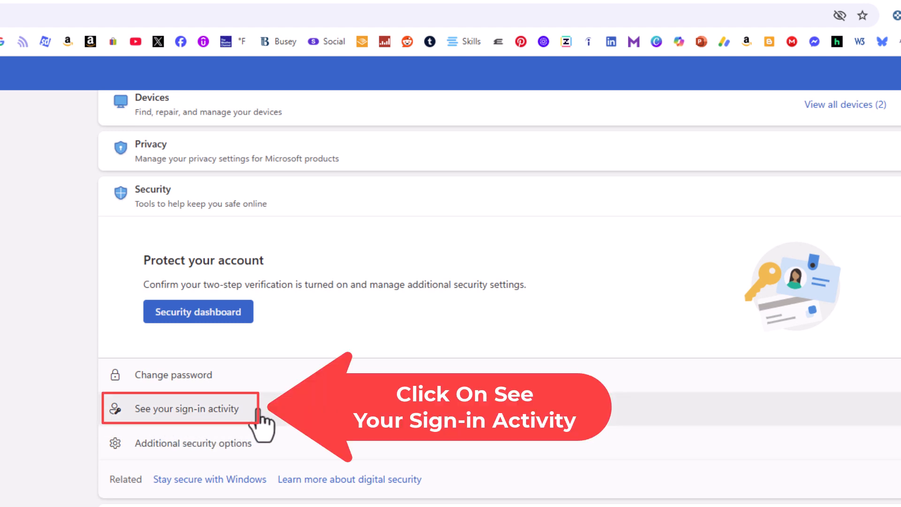
# - View recent sign-in activity and load older entries via 'View more account activity'
pyautogui.click(185, 408)
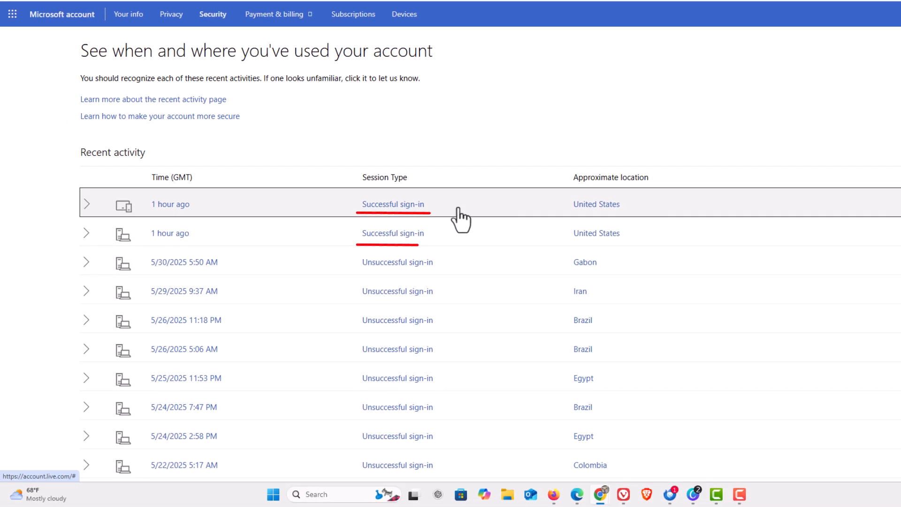
pyautogui.moveTo(546, 222)
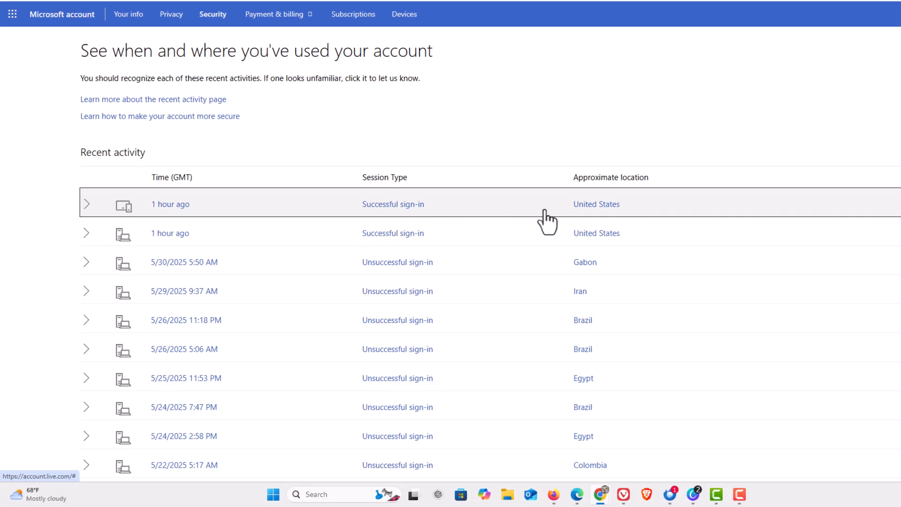
pyautogui.moveTo(421, 291)
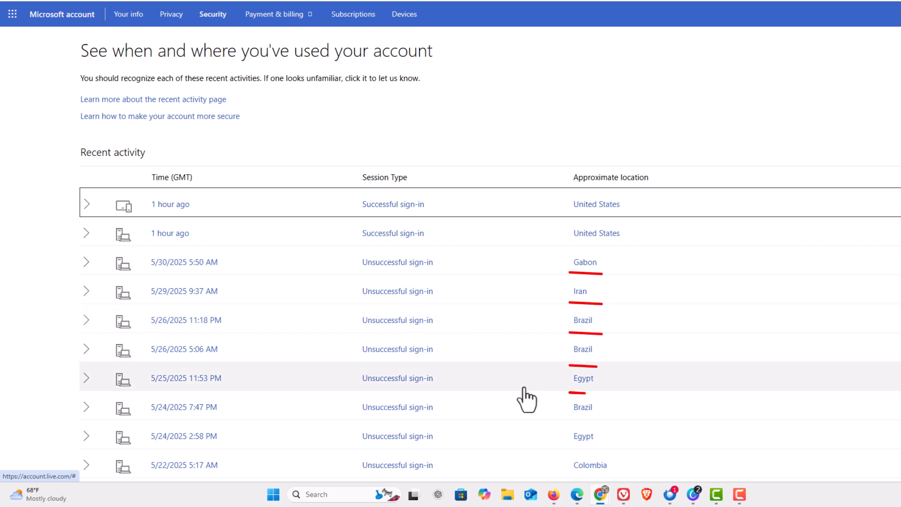
pyautogui.scroll(-3)
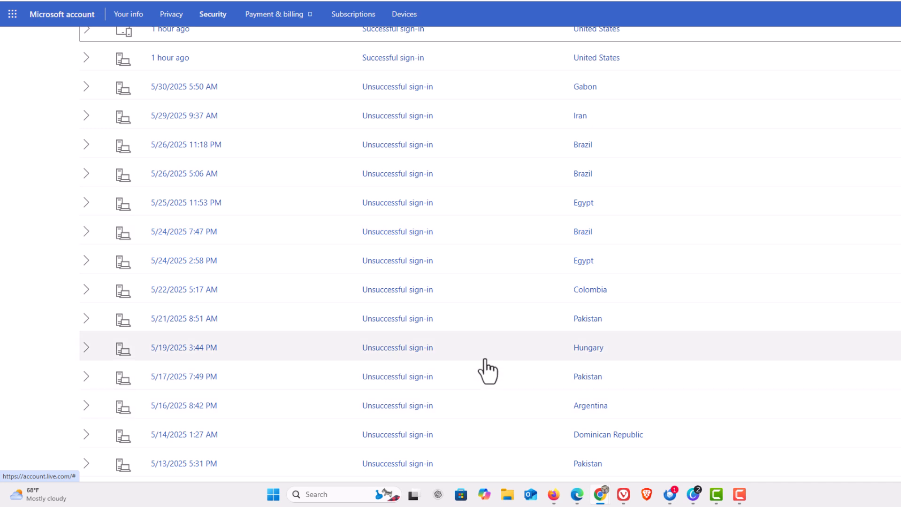
pyautogui.scroll(-3)
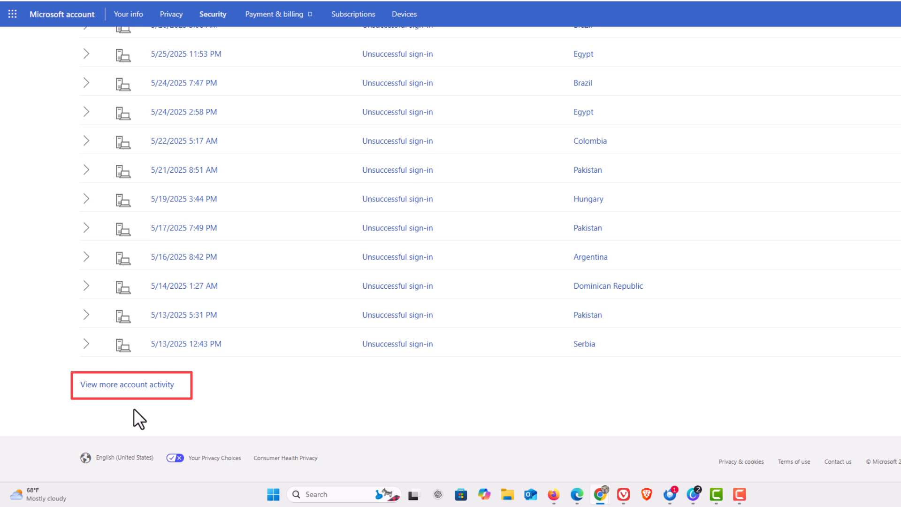
pyautogui.click(127, 385)
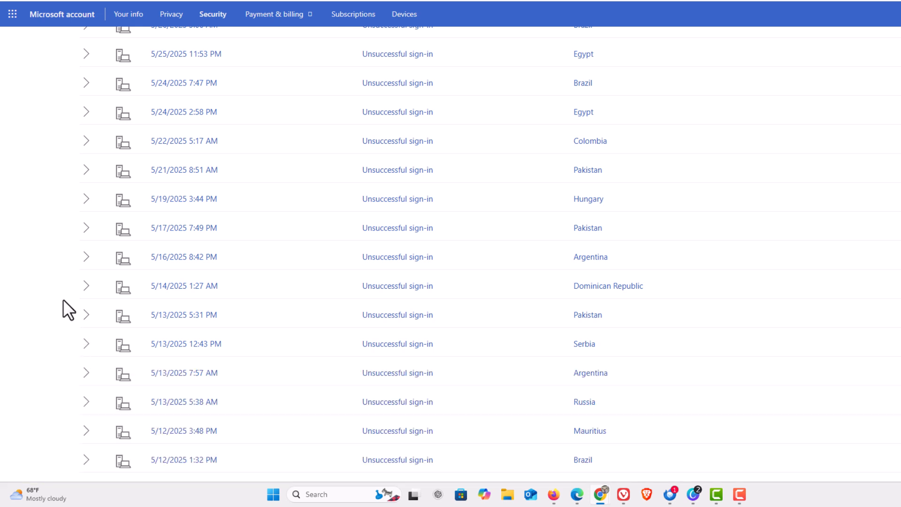
pyautogui.scroll(-3)
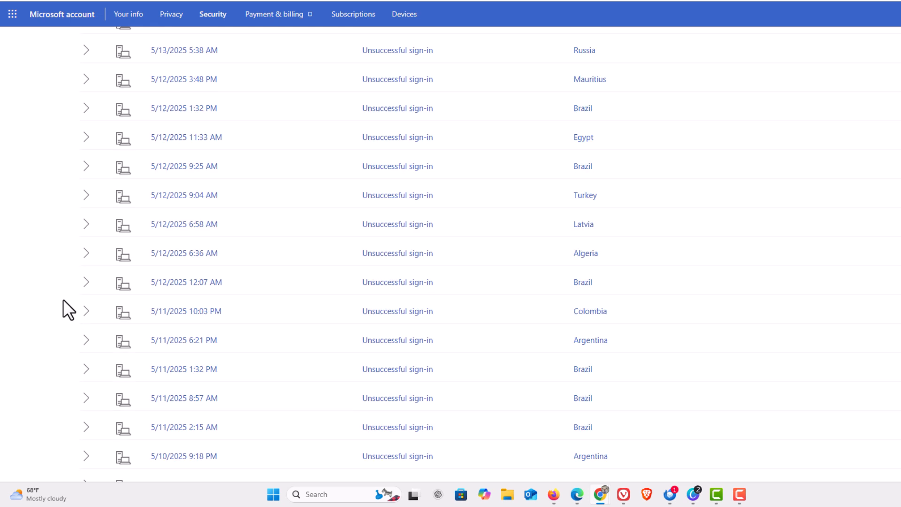
pyautogui.scroll(3)
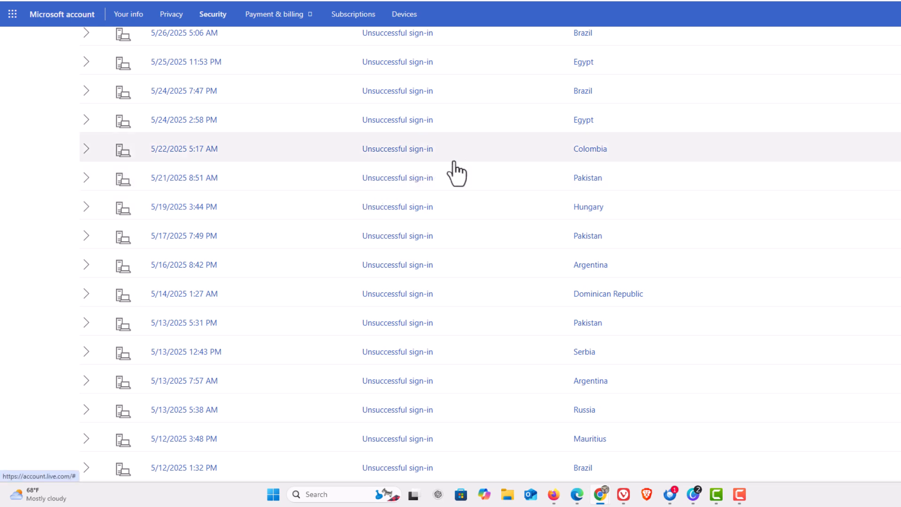
pyautogui.moveTo(480, 161)
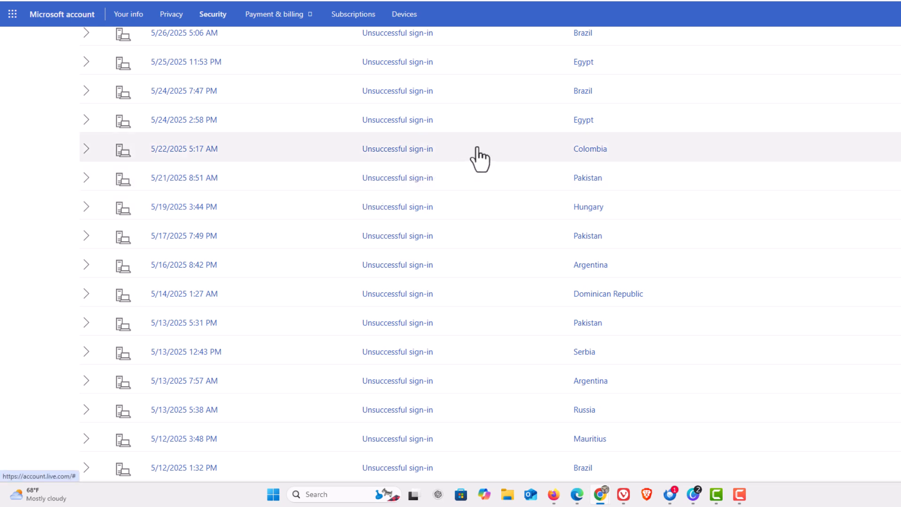
# - Expand the 5/22/2025 5:17 AM Colombia attempt to show device, browser and IP details
pyautogui.click(86, 149)
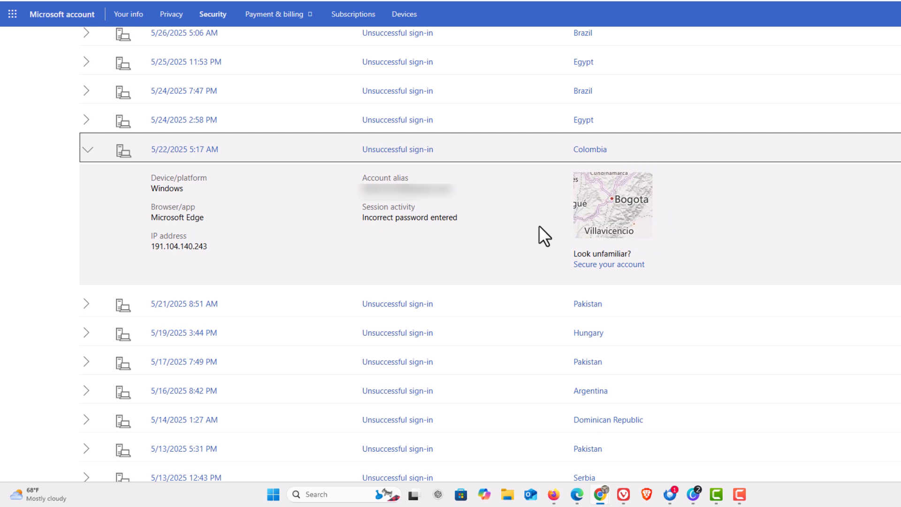
pyautogui.moveTo(541, 241)
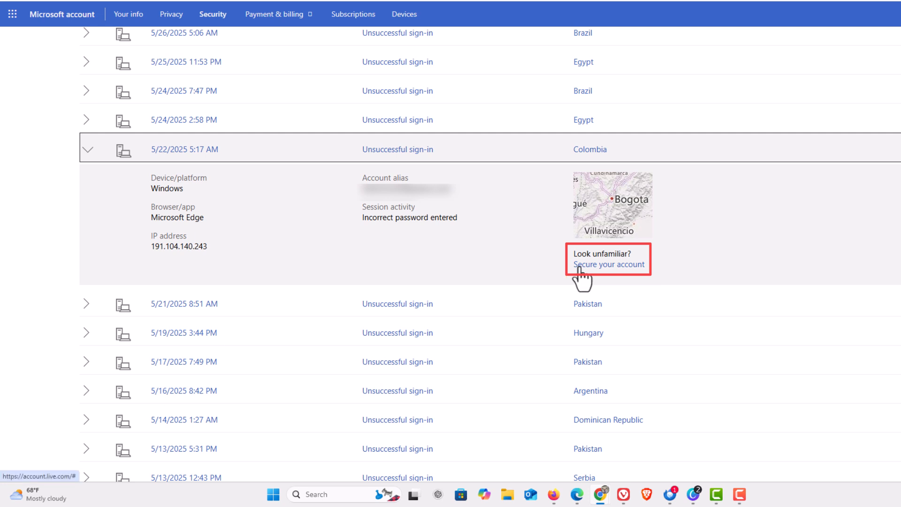
# - Report the Colombia attempt as unfamiliar via 'Secure your account', then collapse its row
pyautogui.click(607, 265)
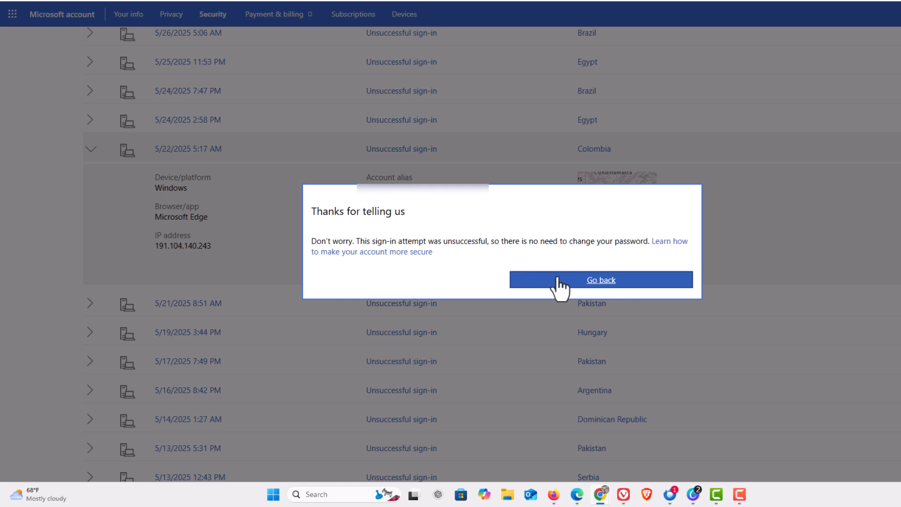
pyautogui.click(600, 280)
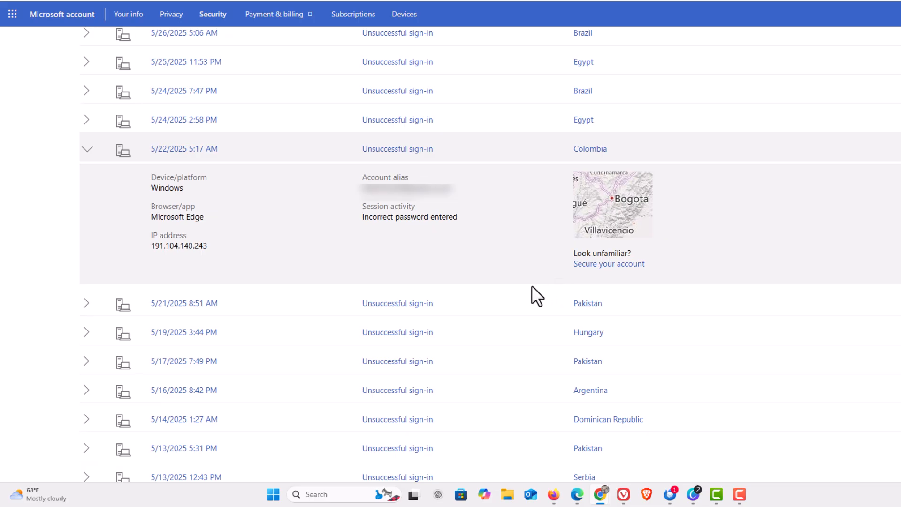
pyautogui.click(86, 149)
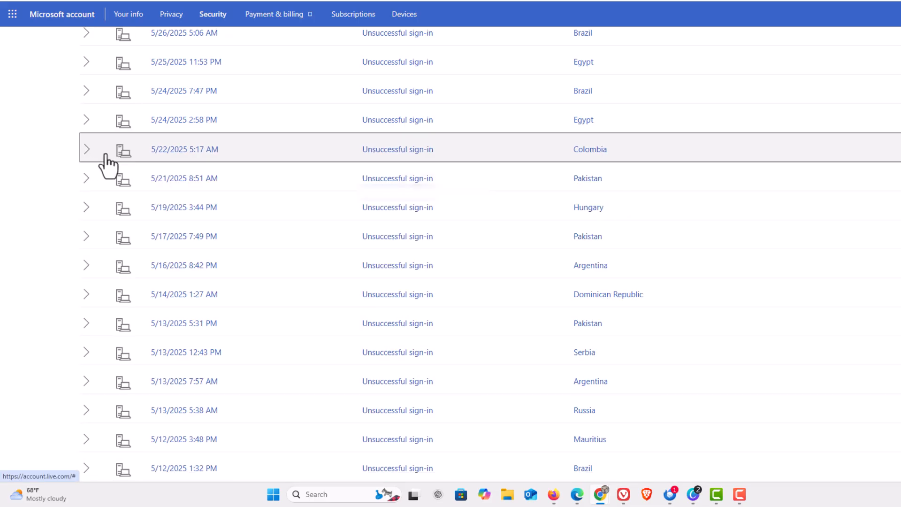
# - Expand the 5/24/2025 7:47 PM Brazil attempt and report it as unfamiliar
pyautogui.click(85, 91)
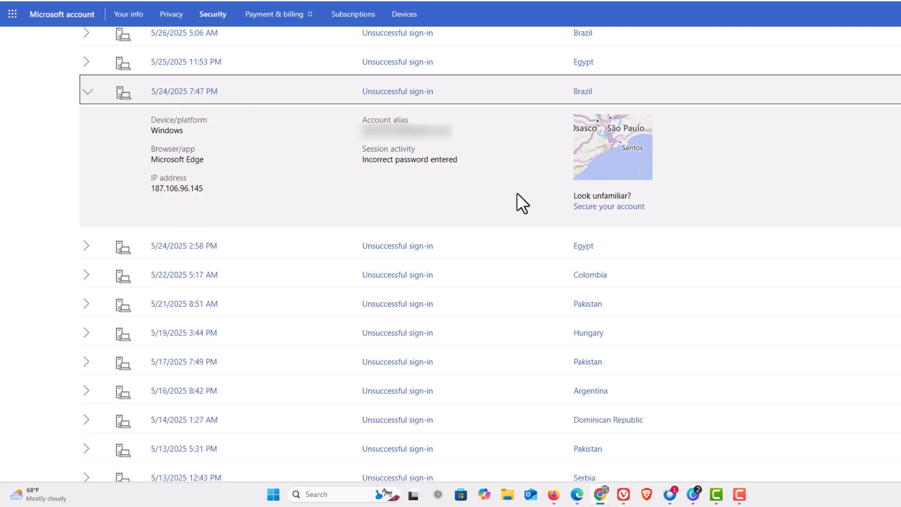
pyautogui.moveTo(567, 219)
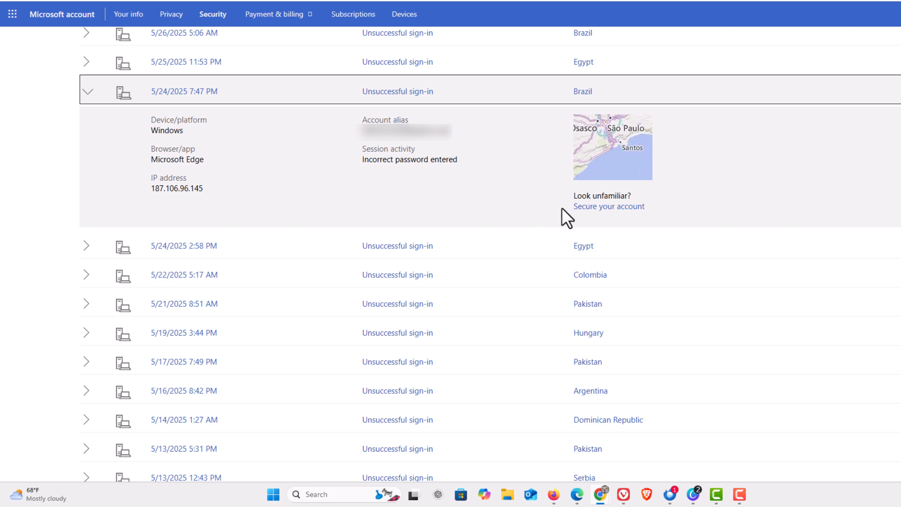
pyautogui.click(610, 207)
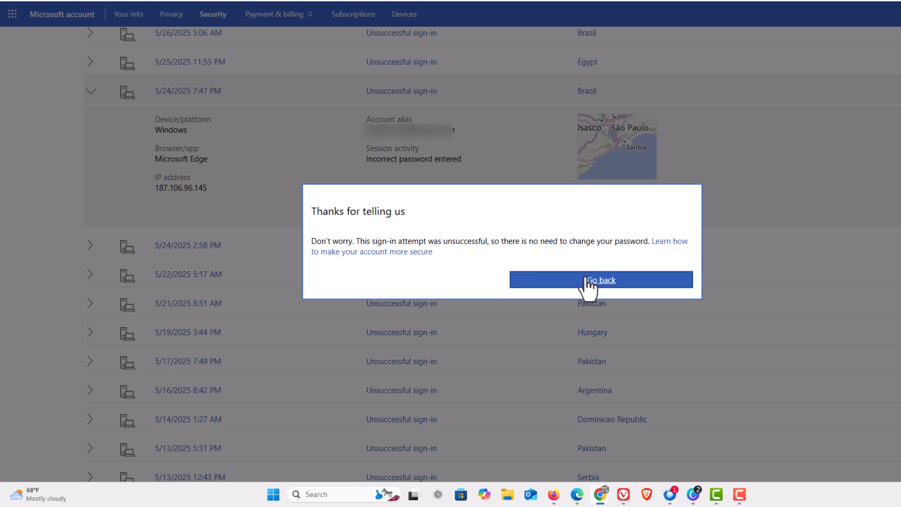
pyautogui.click(601, 280)
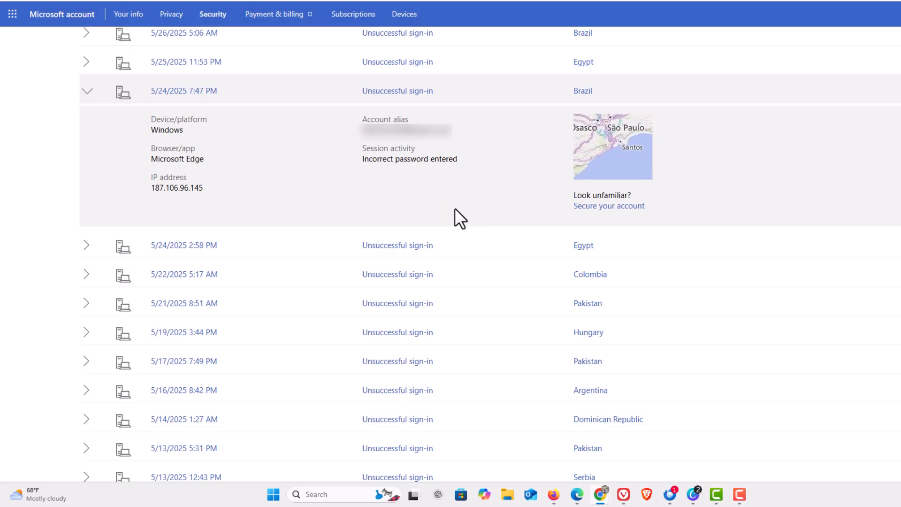